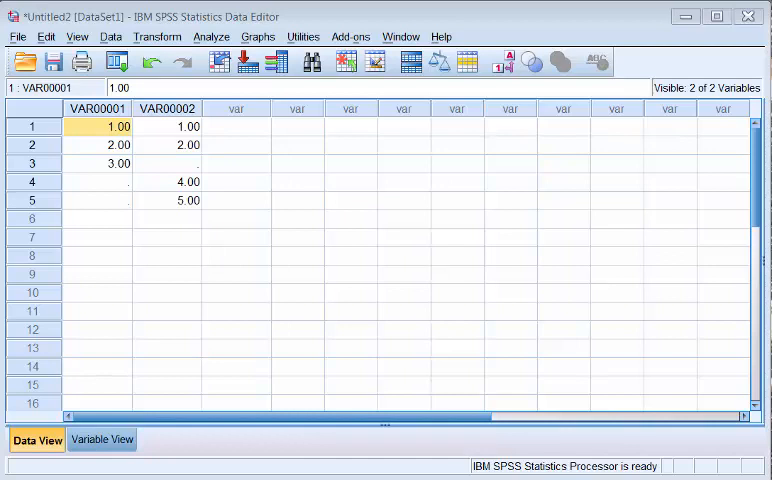
mouse_move(188, 184)
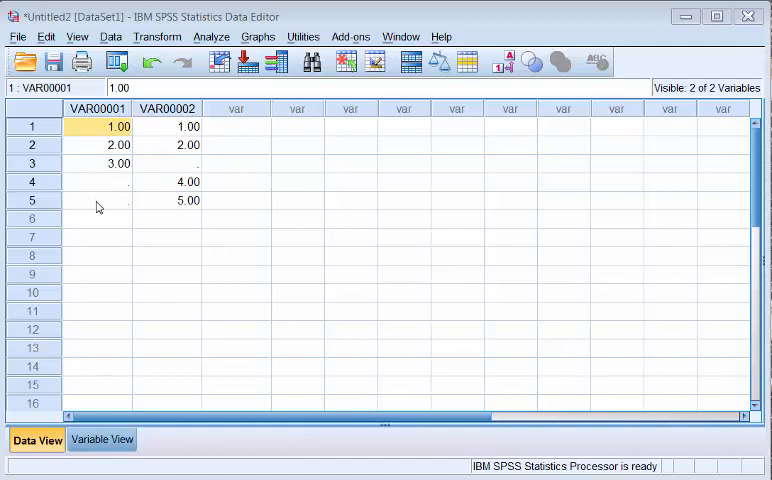
mouse_move(118, 126)
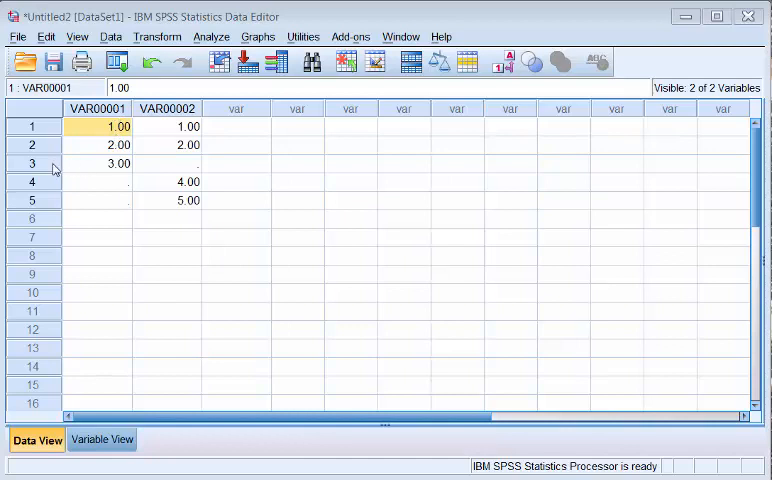
mouse_move(180, 176)
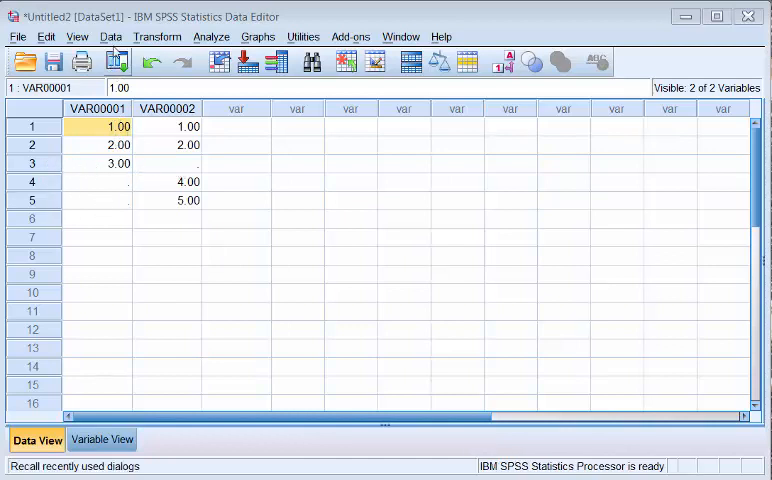
Step: In Data > Select Cases, choose 'If condition is satisfied' to select cases by a condition
click(106, 36)
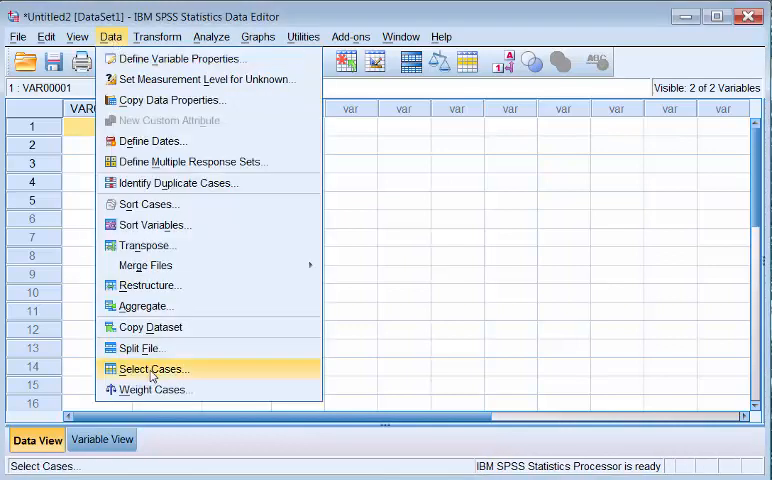
click(150, 368)
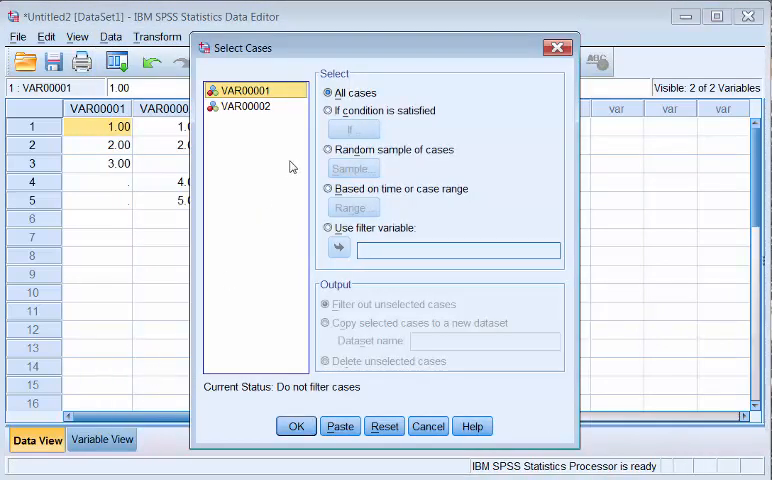
click(328, 110)
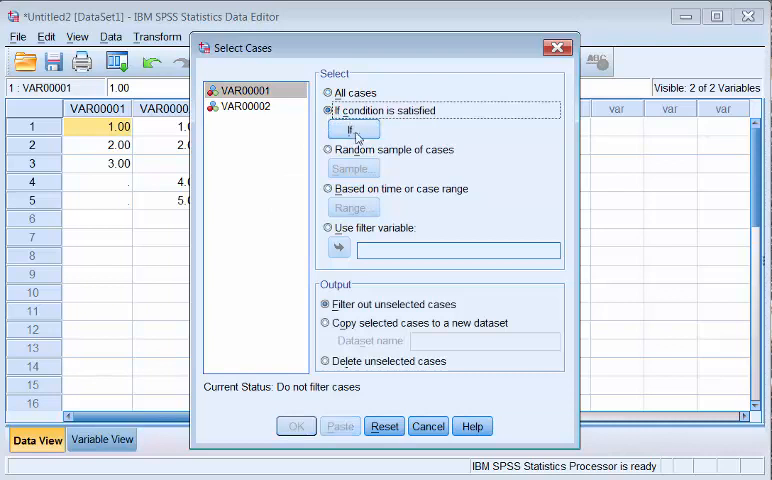
Step: Build the If expression NMISS(VAR00001,VAR00002) using the Nmiss function from the Missing Values group
click(352, 130)
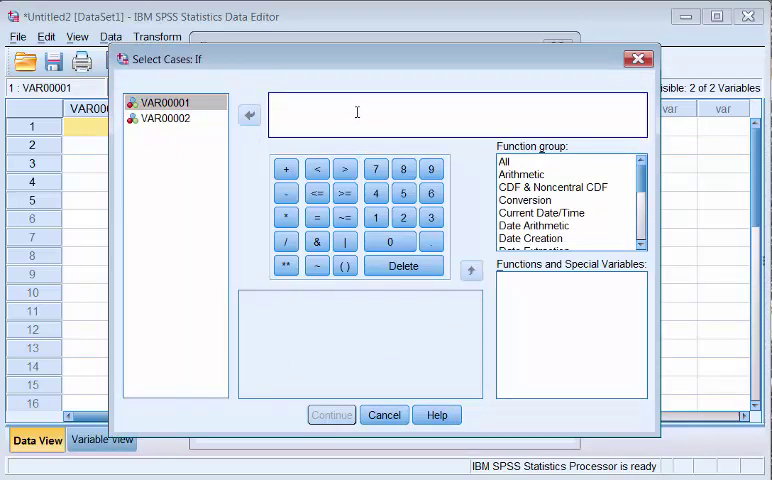
text(N)
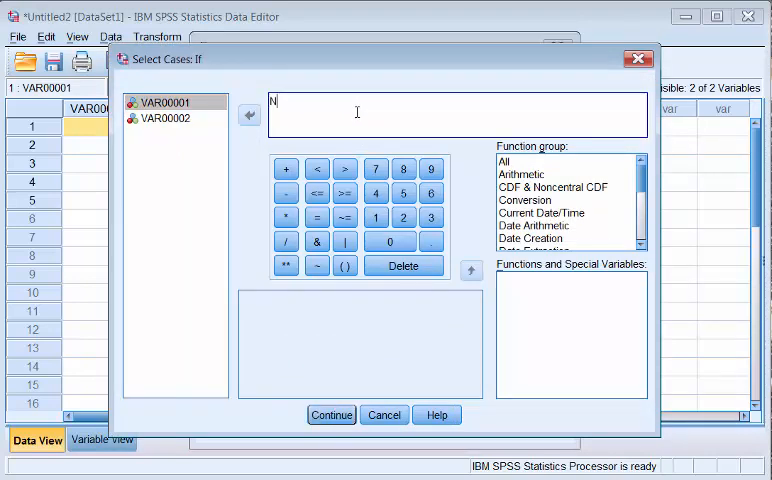
text(MISS()
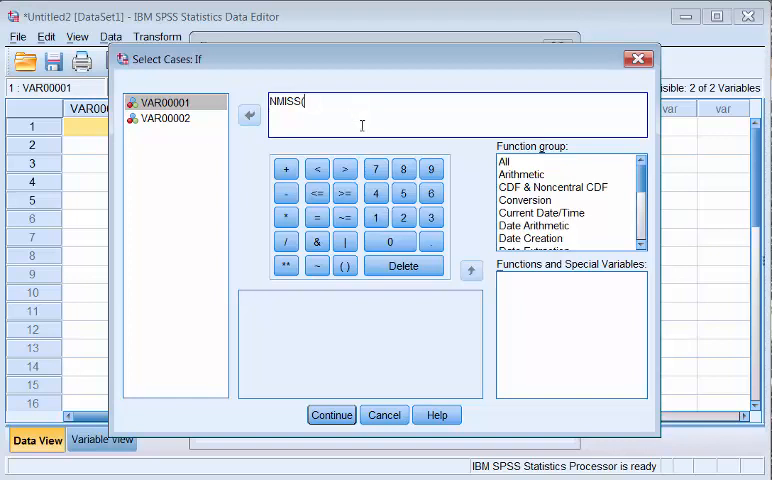
scroll(down, 3)
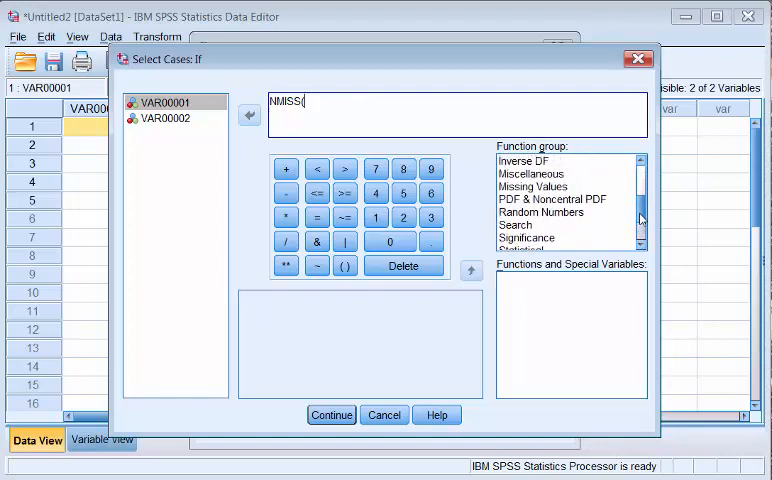
click(536, 196)
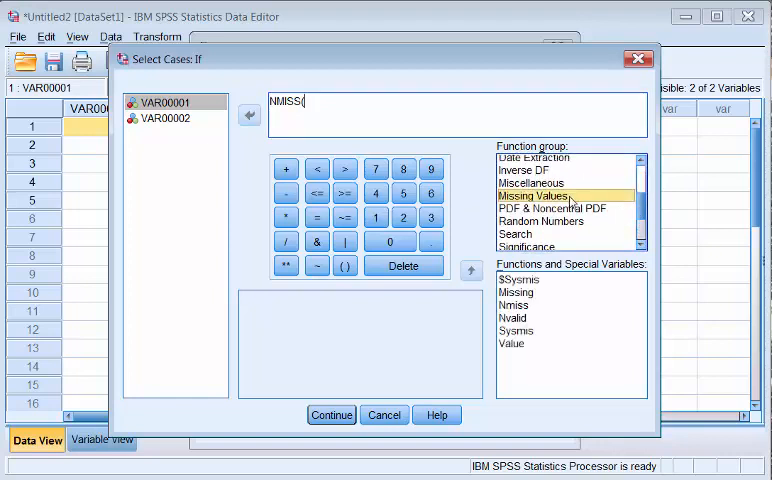
mouse_move(520, 318)
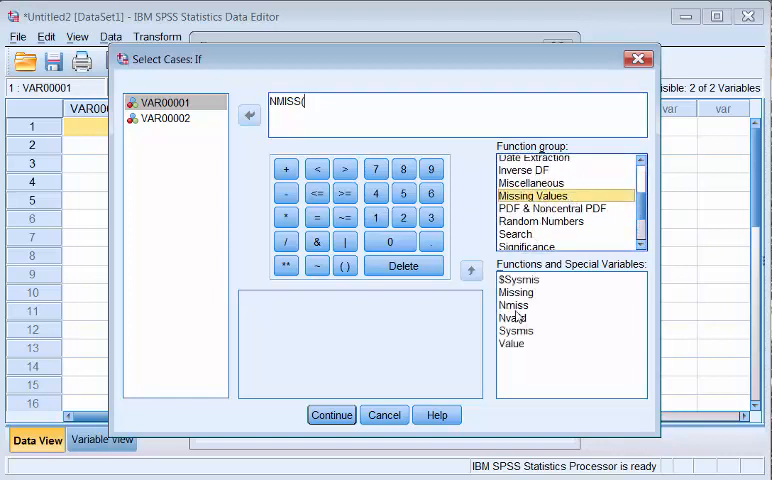
click(516, 304)
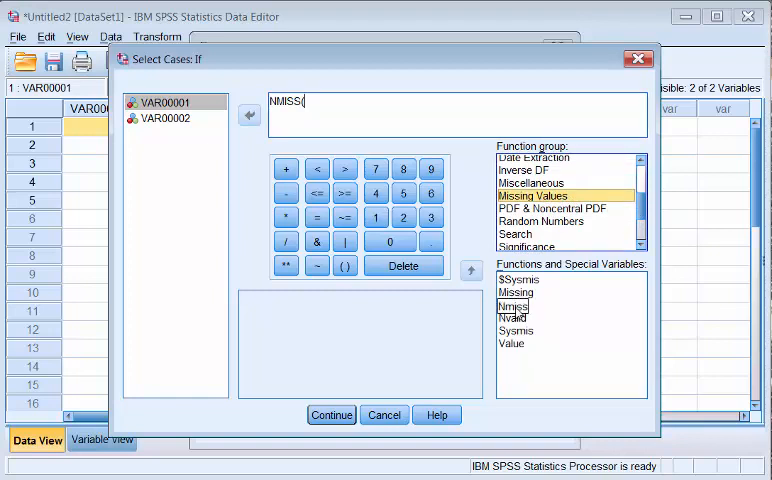
click(512, 304)
text(VAR00001,VAR00002))
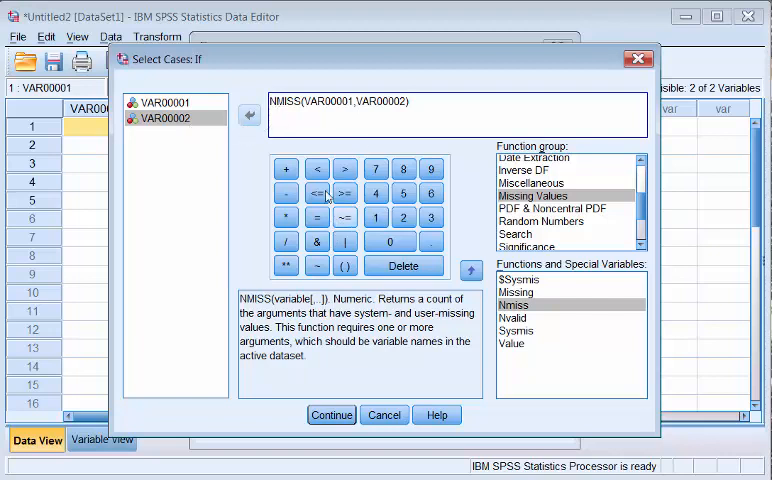
Step: Accept NMISS(VAR00001,VAR00002) < 1 as the condition and return to Select Cases
click(316, 168)
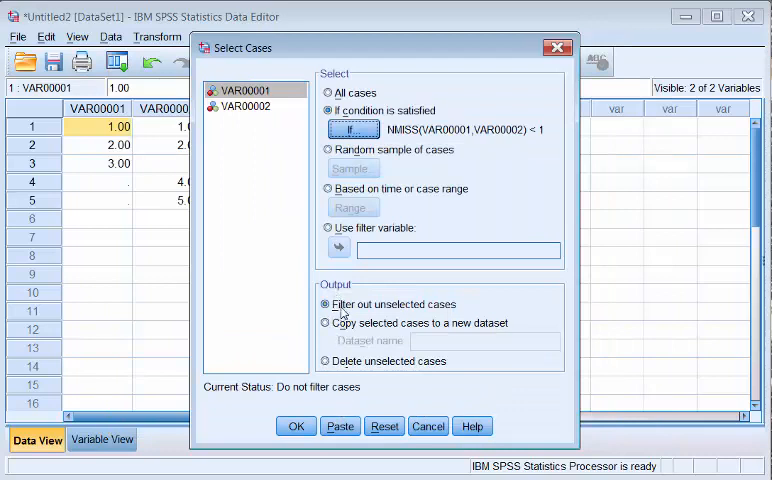
mouse_move(378, 322)
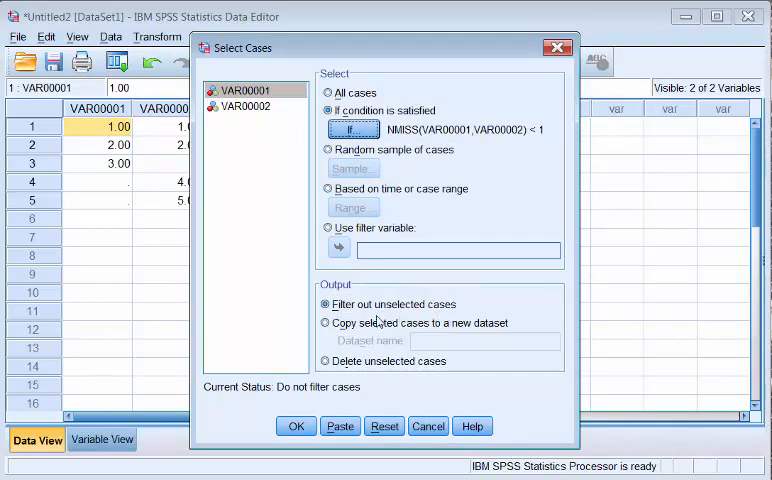
Step: Apply the NMISS condition with 'Filter out unselected cases', excluding cases 3–5 via filter_$
click(294, 426)
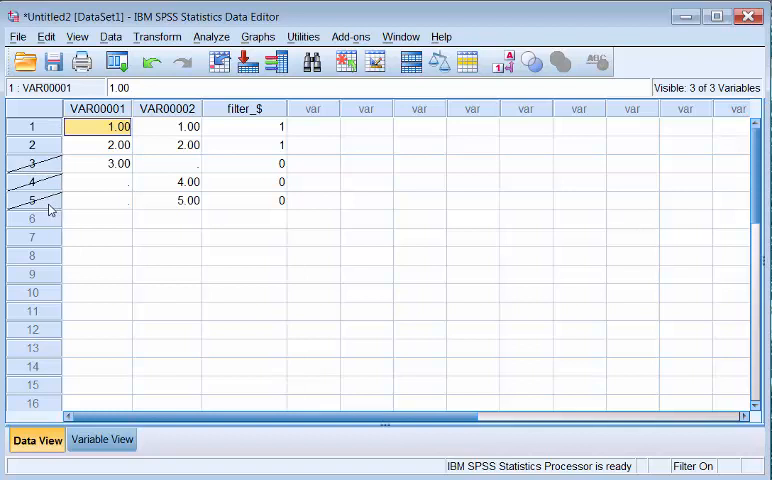
mouse_move(164, 188)
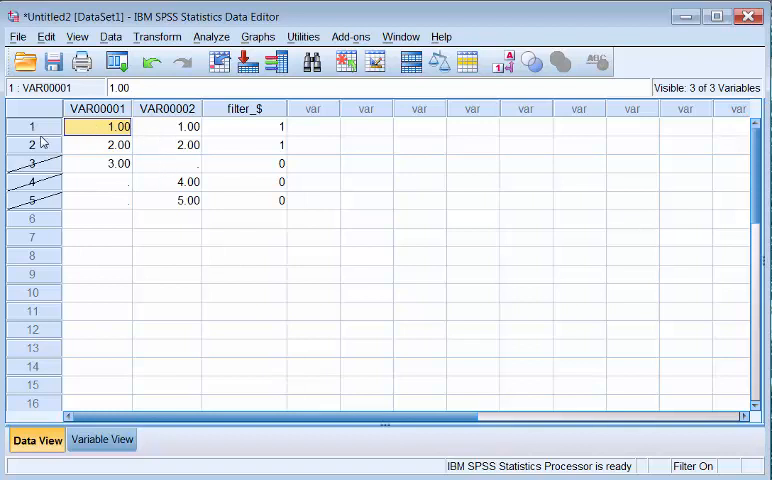
mouse_move(84, 150)
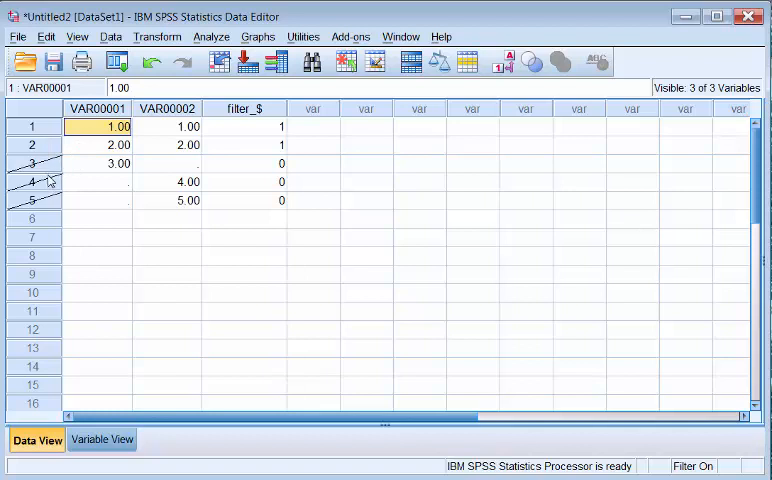
mouse_move(166, 182)
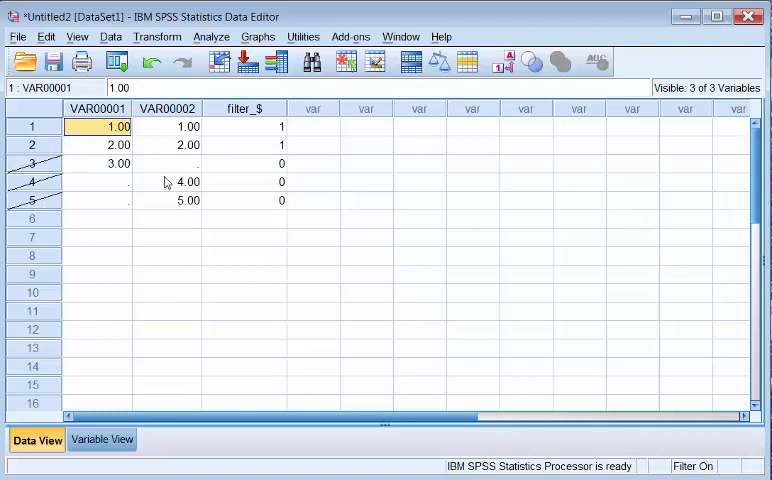
Step: Switch Select Cases output to 'Delete unselected cases' and apply it, removing cases 3–5
click(104, 32)
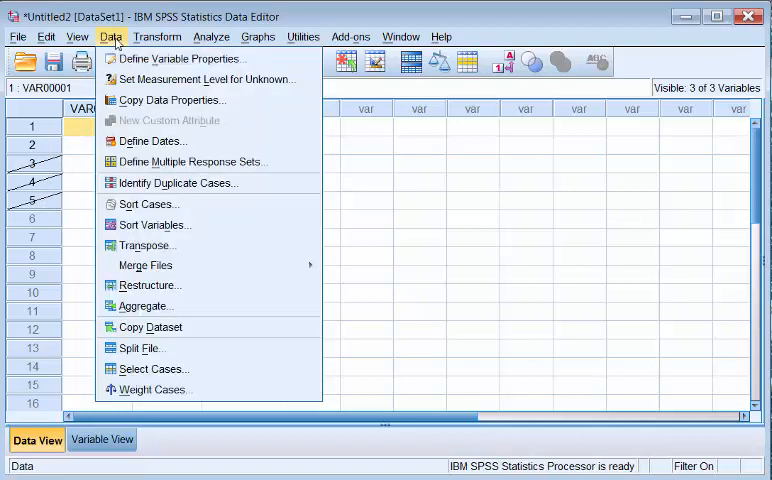
click(154, 368)
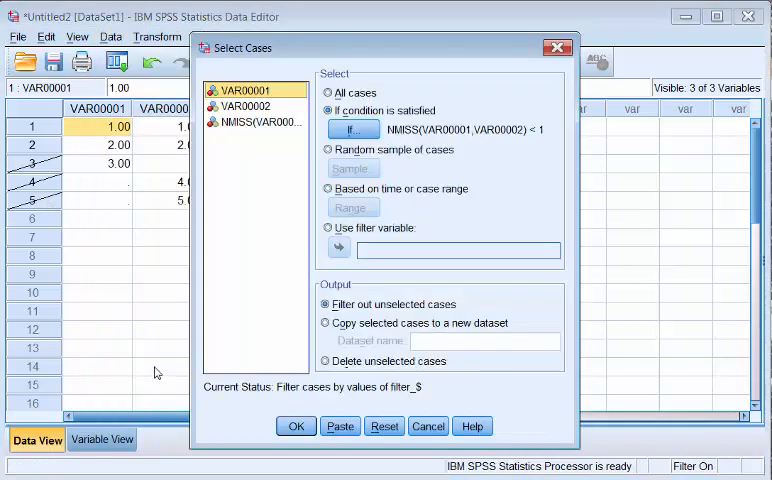
click(324, 362)
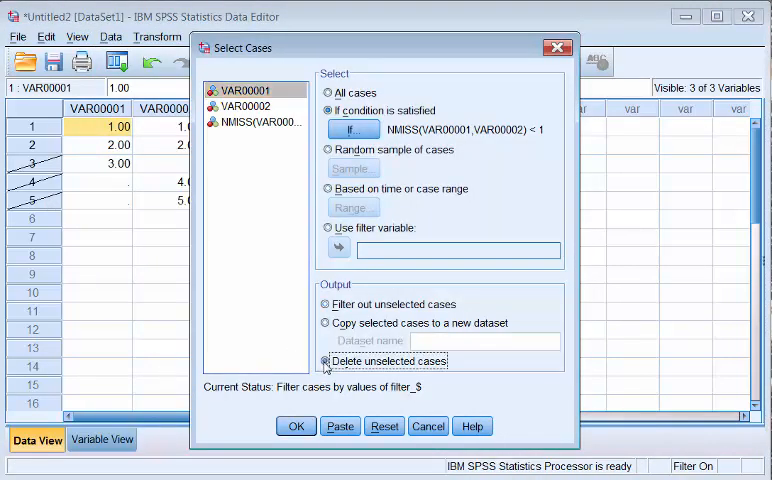
click(294, 426)
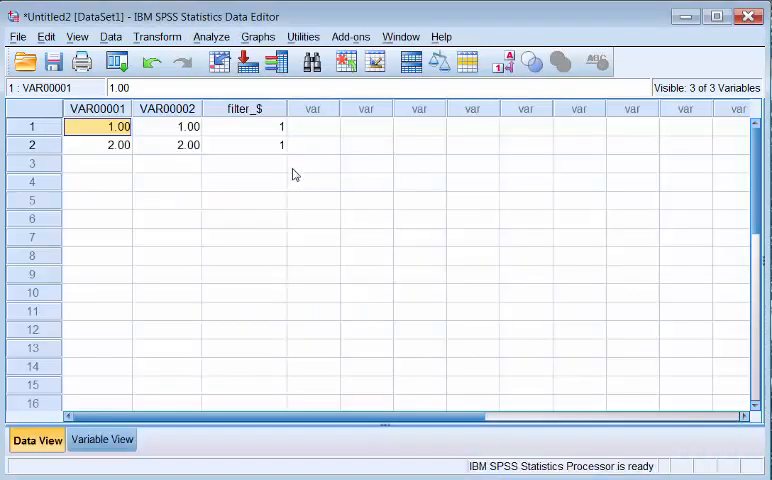
mouse_move(160, 188)
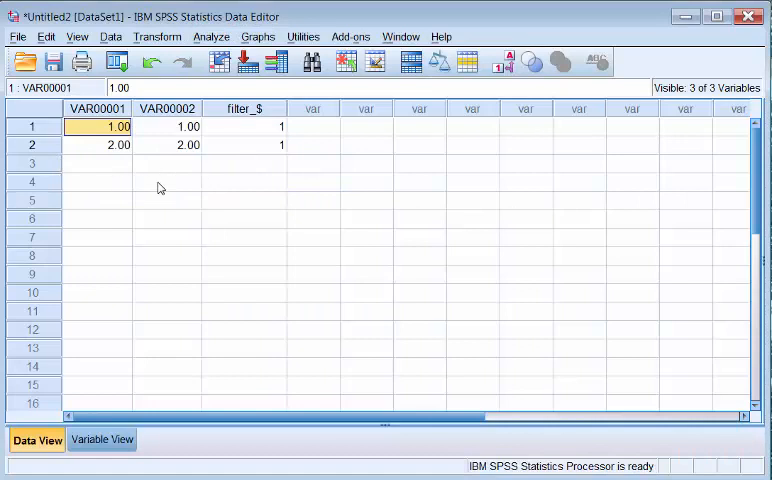
mouse_move(204, 206)
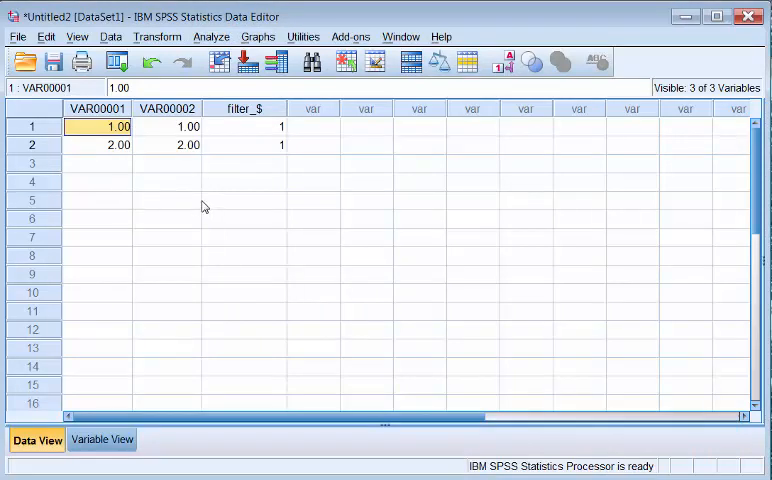
mouse_move(204, 196)
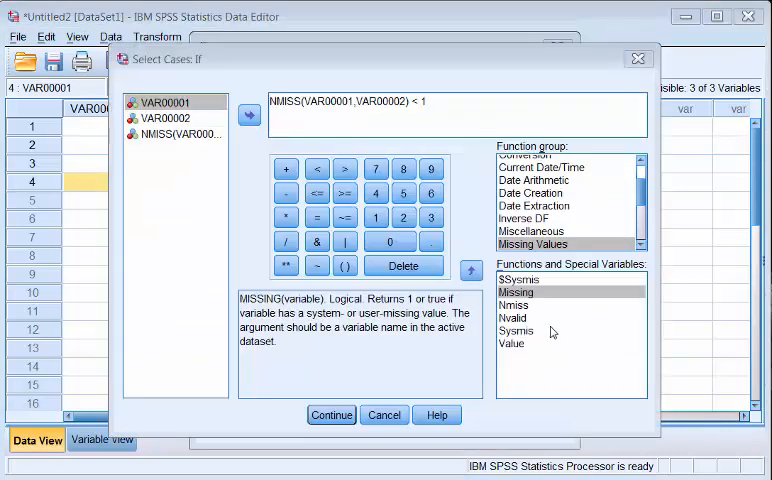
Step: Rewrite the condition as ~MISSING(VAR00001) & ~MISSING(VAR00002)
click(516, 332)
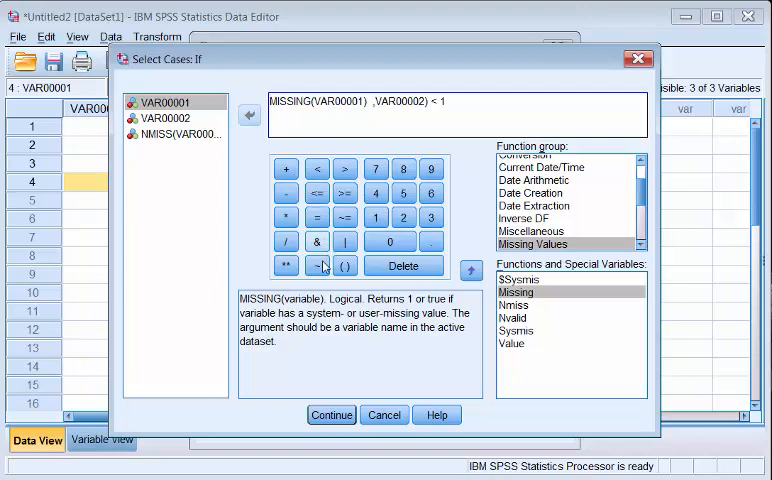
click(316, 266)
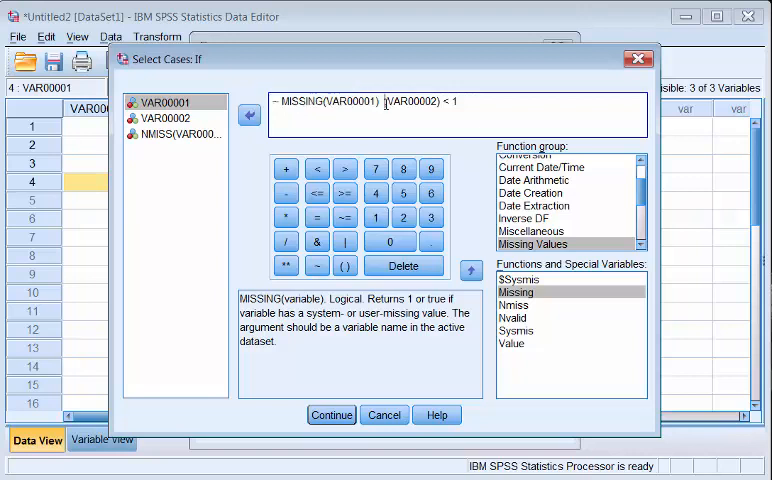
mouse_move(316, 242)
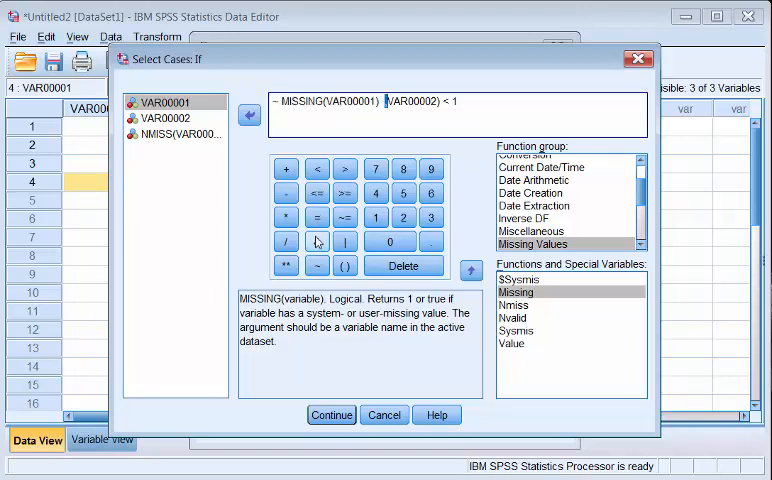
click(316, 240)
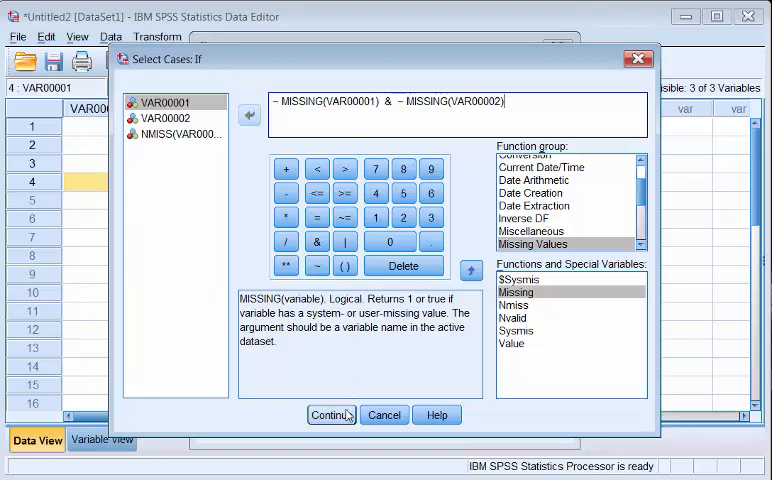
Step: Accept the ~MISSING condition and apply it as a filter, excluding cases 3 and 4
click(328, 416)
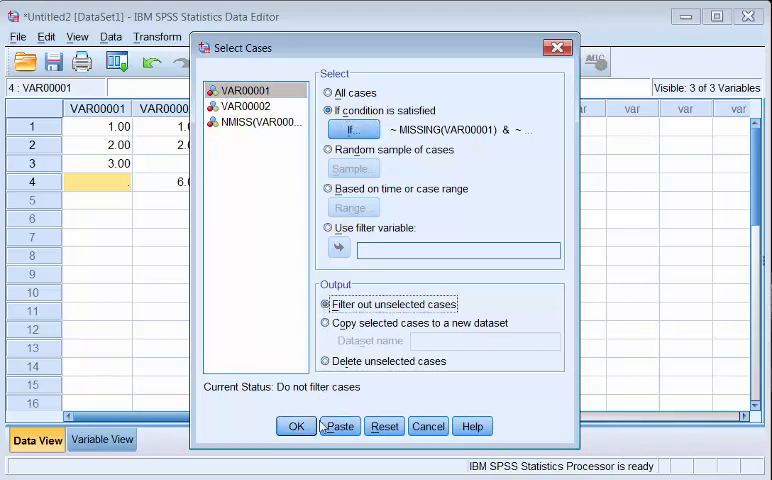
click(294, 426)
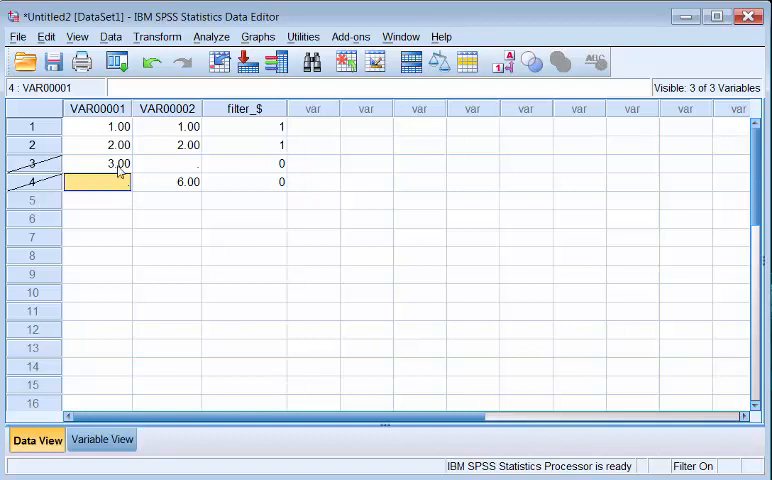
Step: Set Select Cases to 'Delete unselected cases' and apply it, permanently removing cases 3 and 4
click(106, 36)
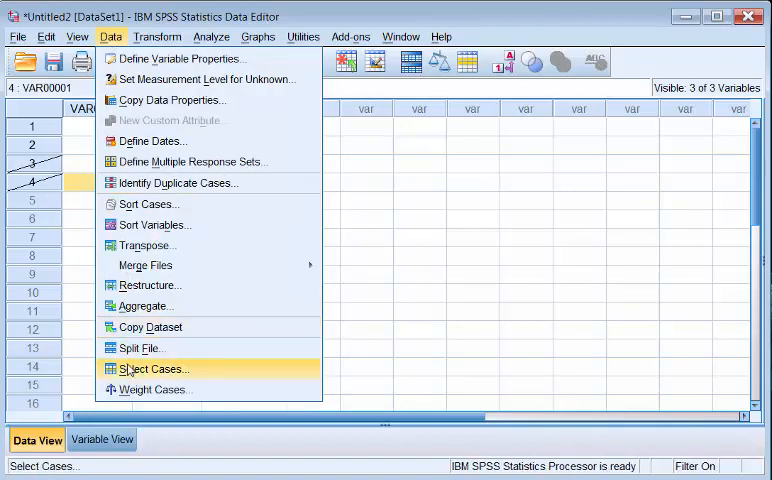
click(152, 368)
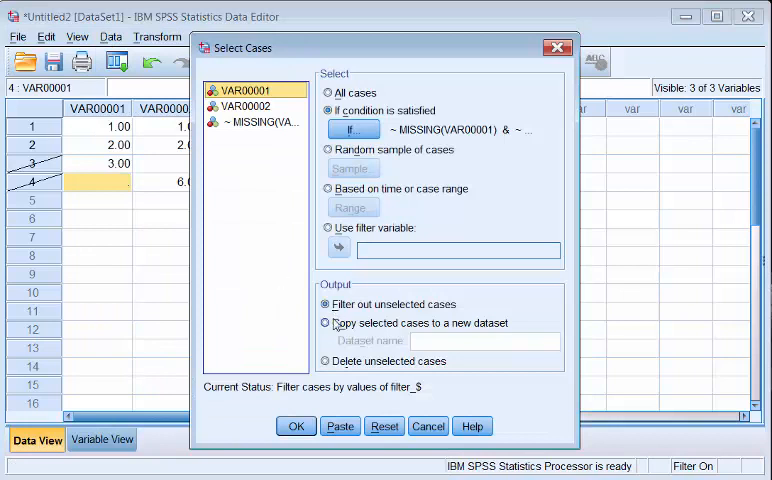
click(324, 360)
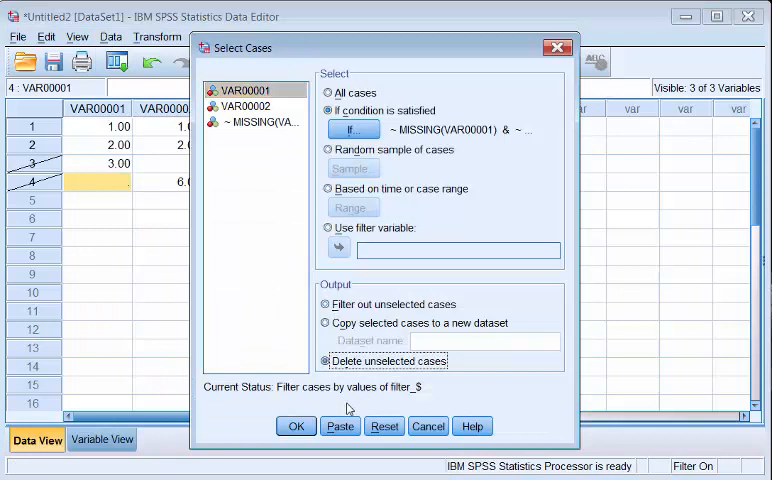
click(296, 426)
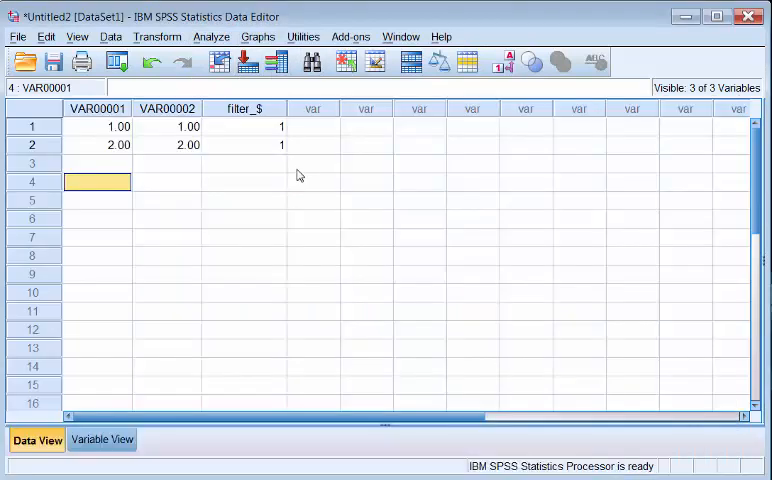
mouse_move(140, 172)
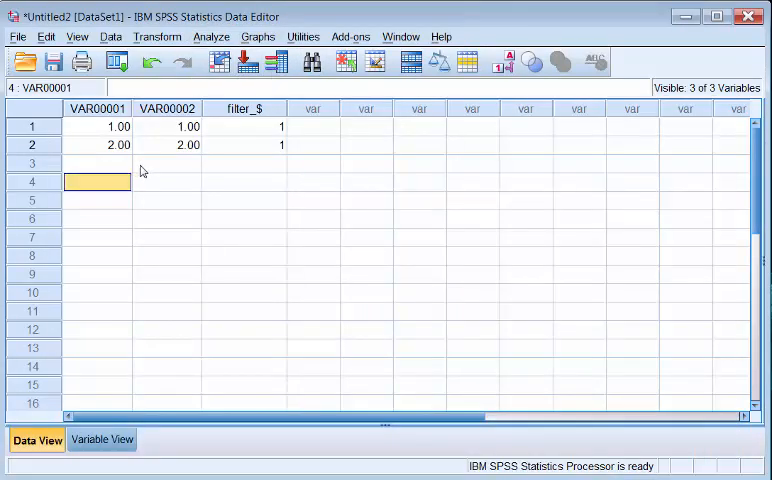
mouse_move(184, 184)
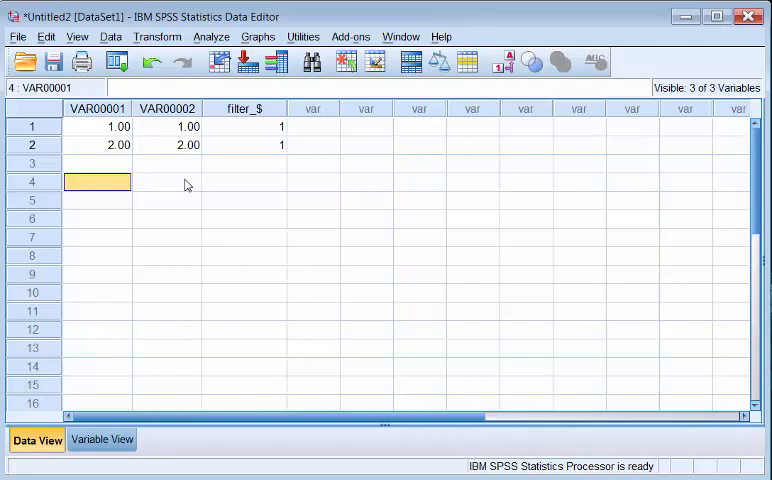